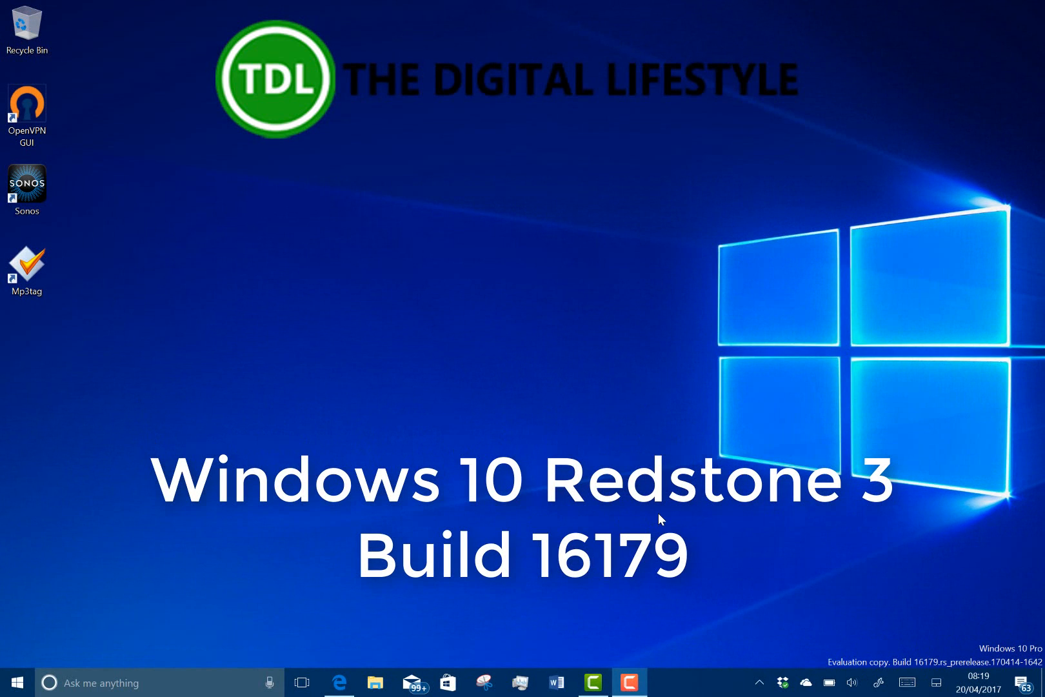
mouse_move(772, 613)
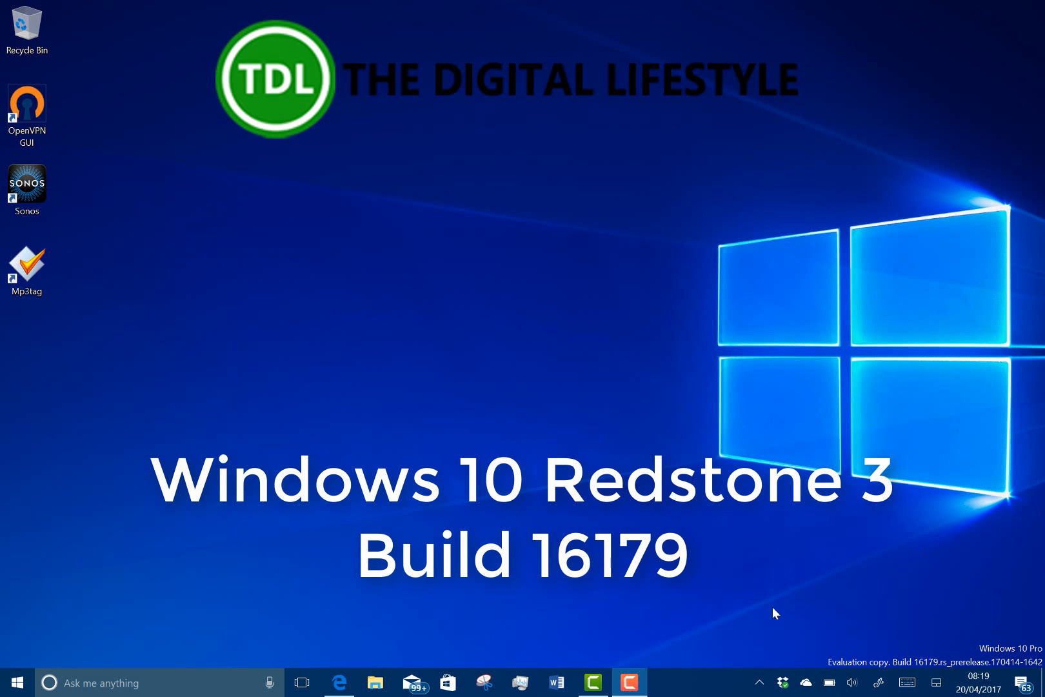
mouse_move(875, 647)
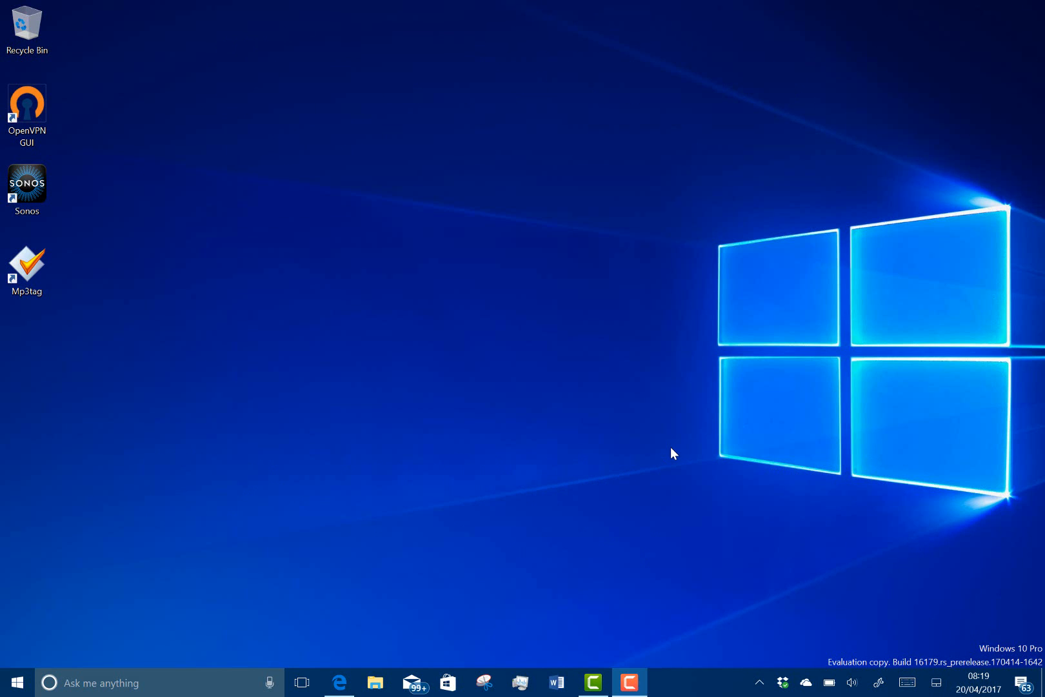
mouse_move(913, 630)
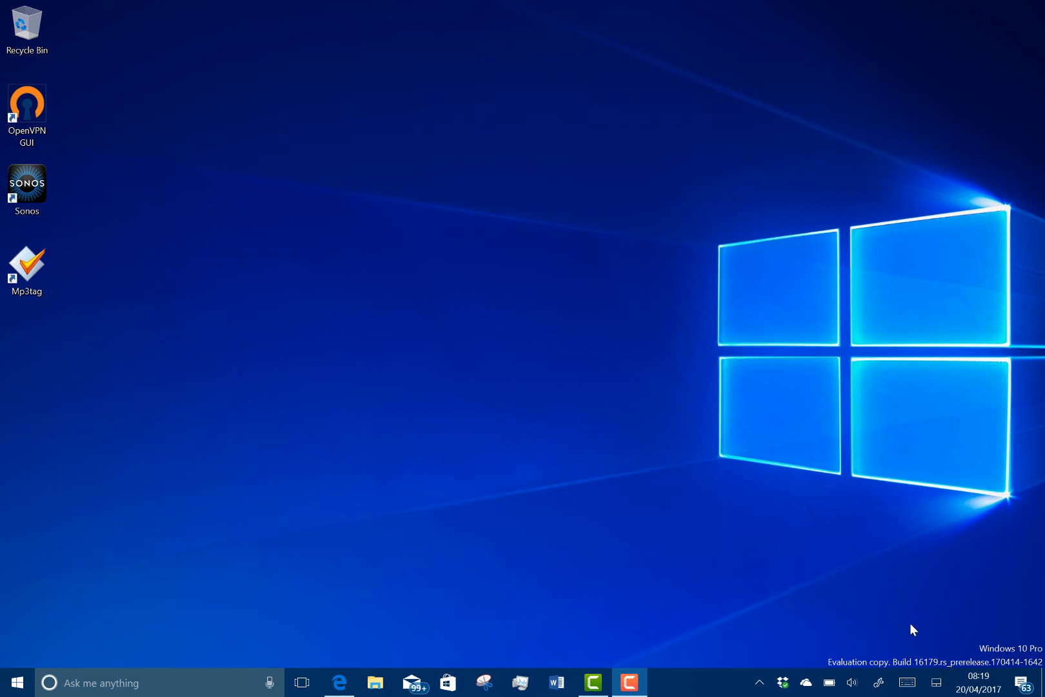
mouse_move(533, 414)
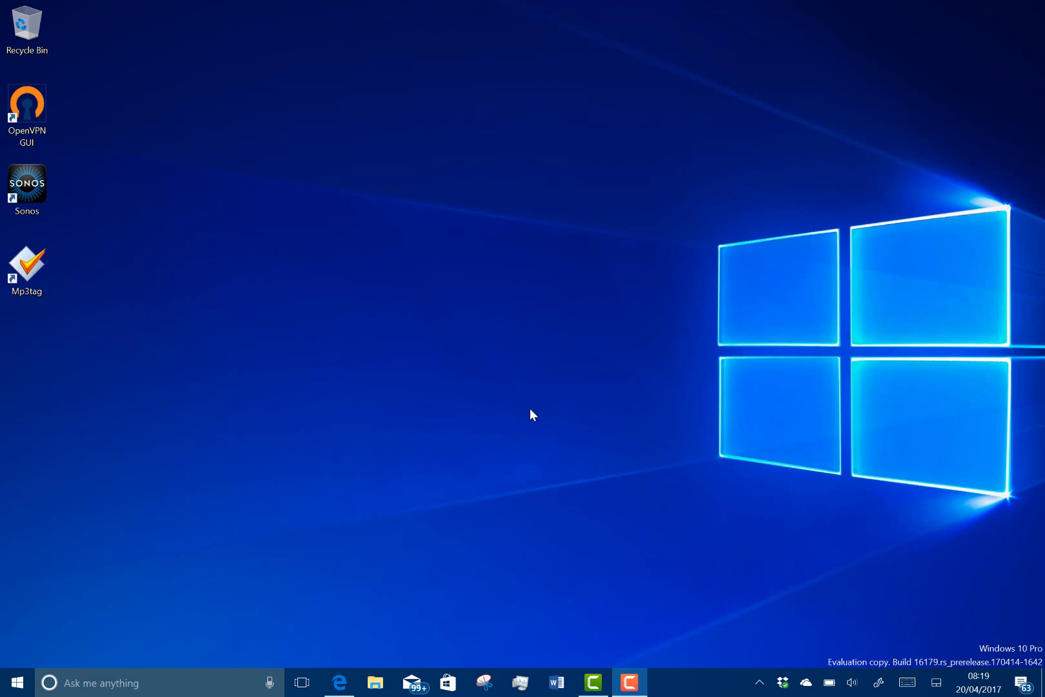
mouse_move(489, 312)
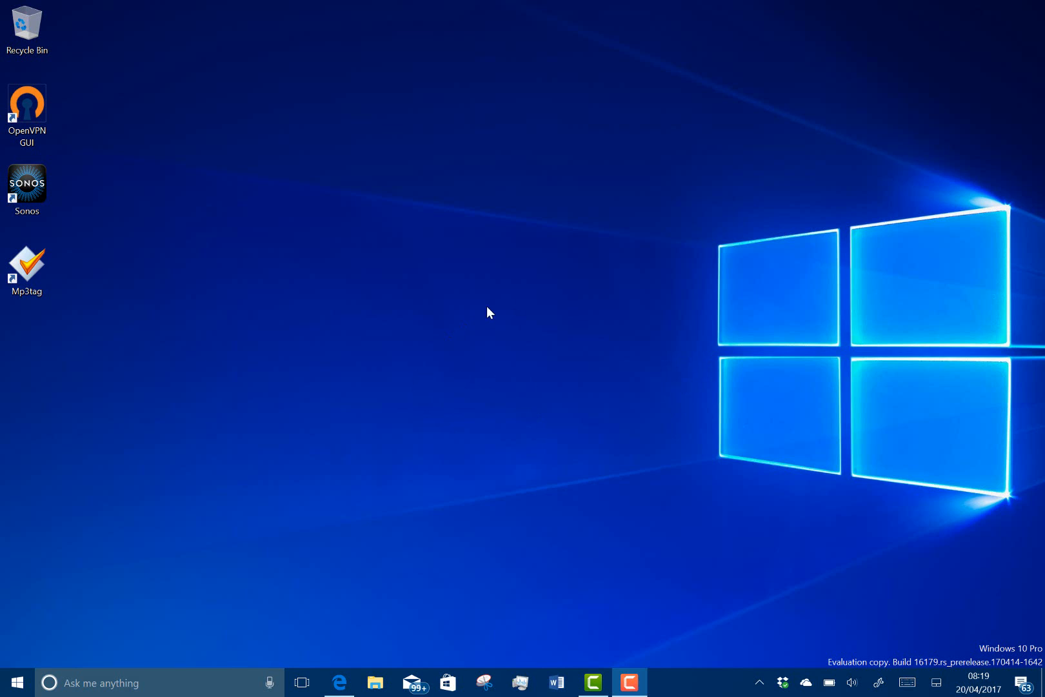
mouse_move(485, 326)
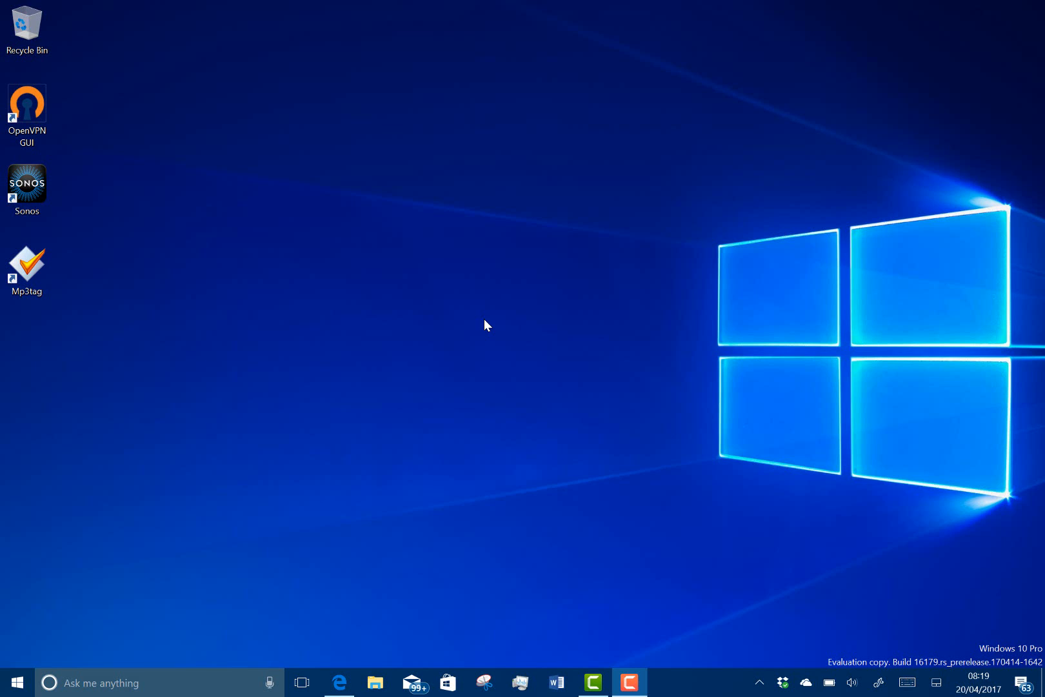
mouse_move(370, 420)
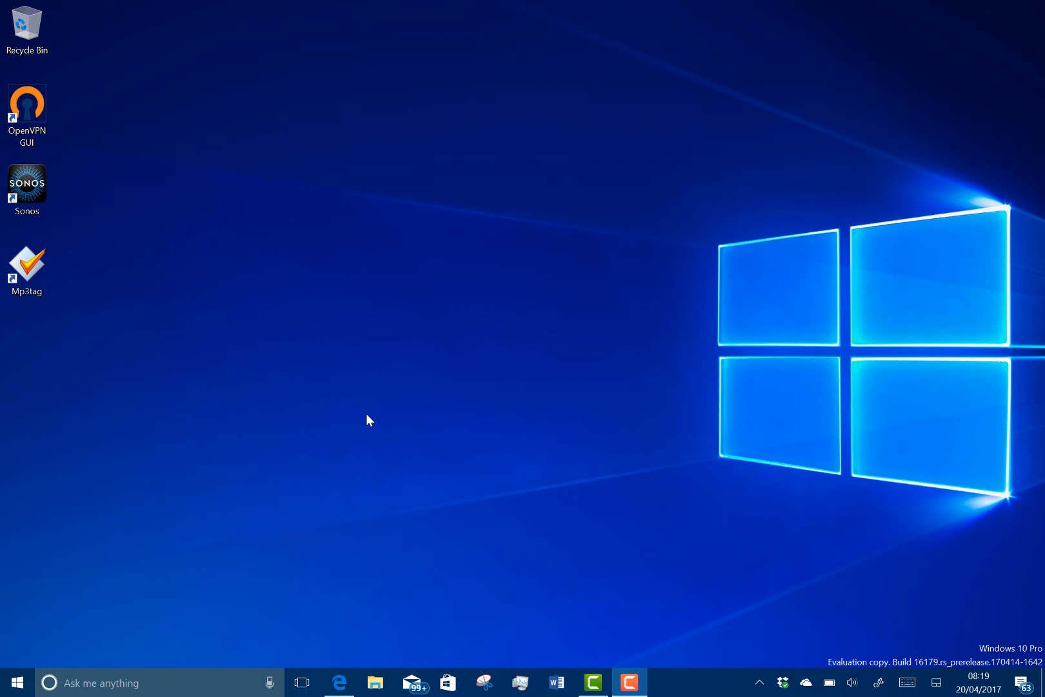
mouse_move(278, 510)
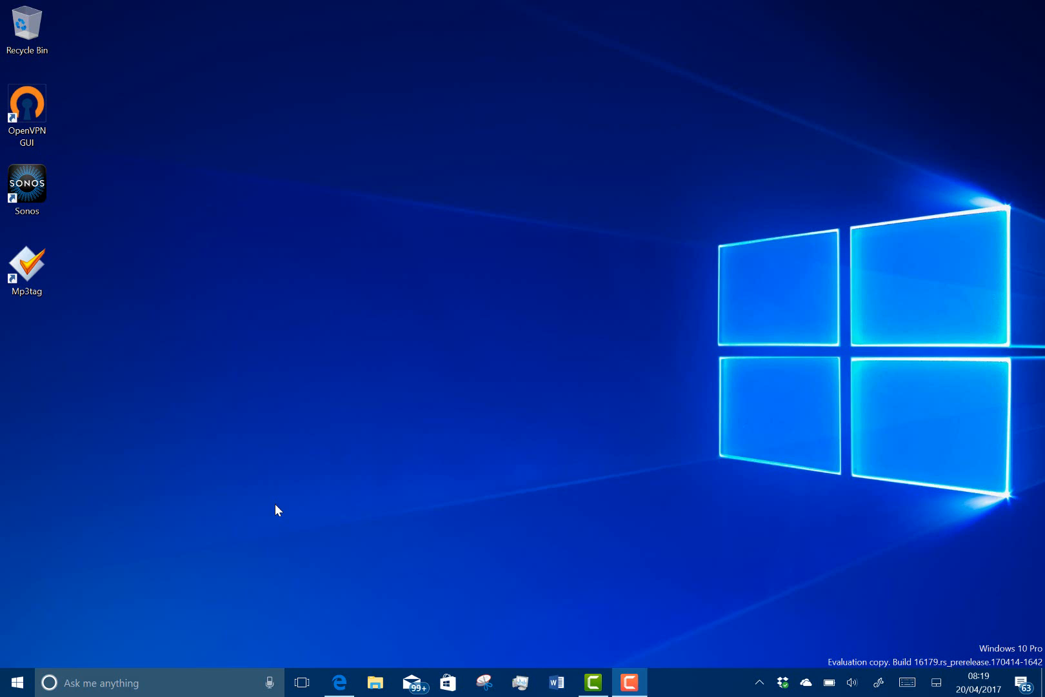
mouse_move(199, 550)
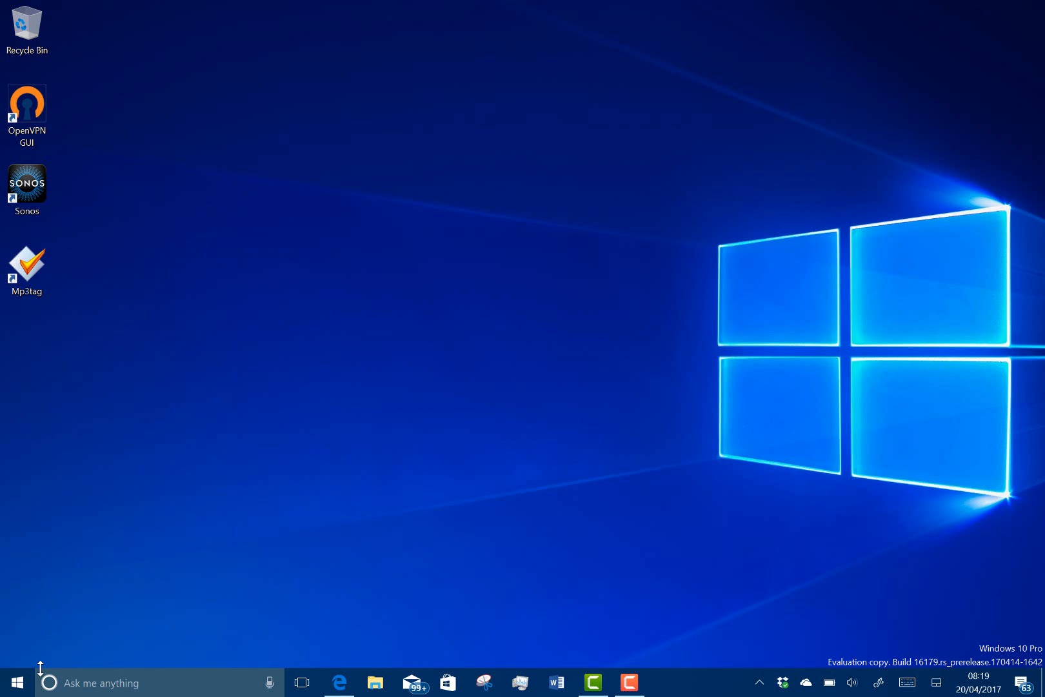
mouse_move(36, 681)
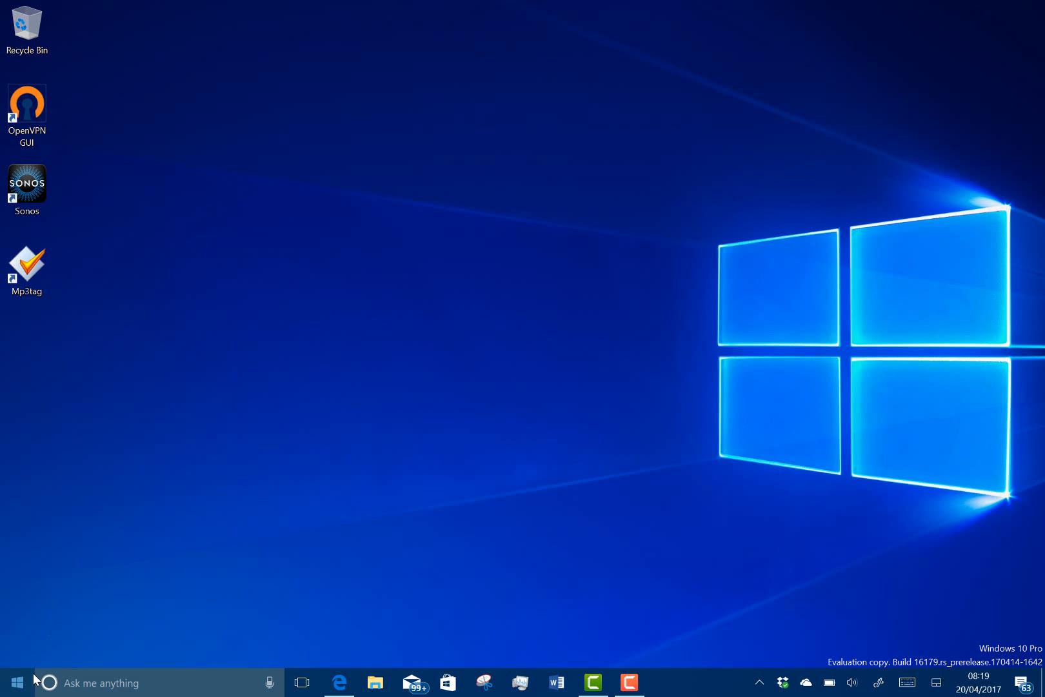
Launch Task Manager from the Start menu and taskbar.
left_click(15, 683)
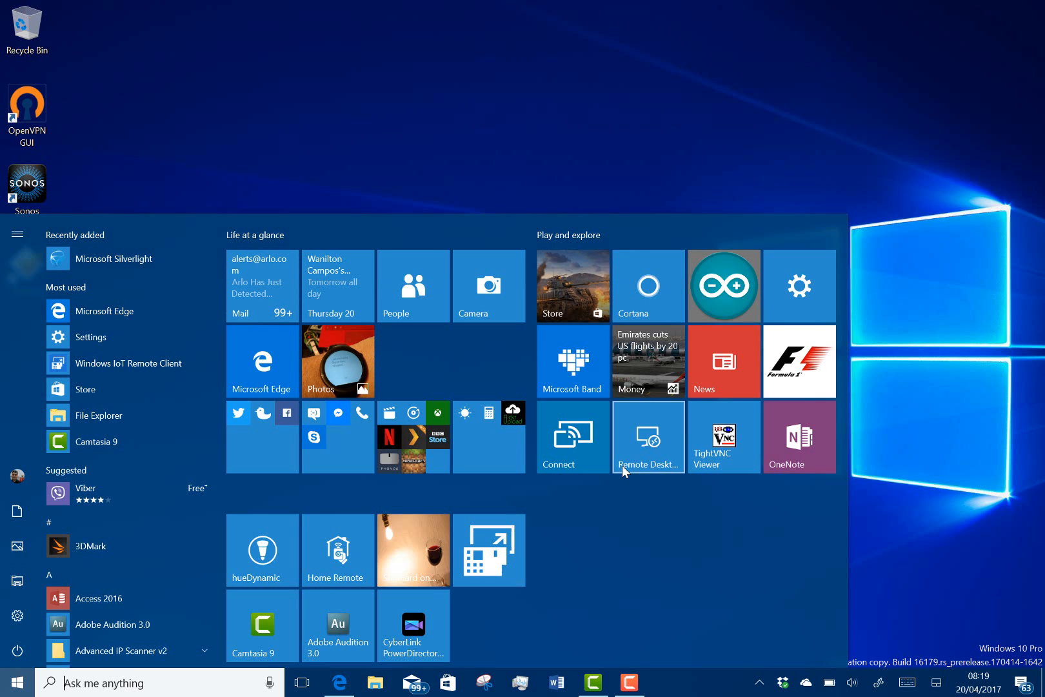
mouse_move(769, 668)
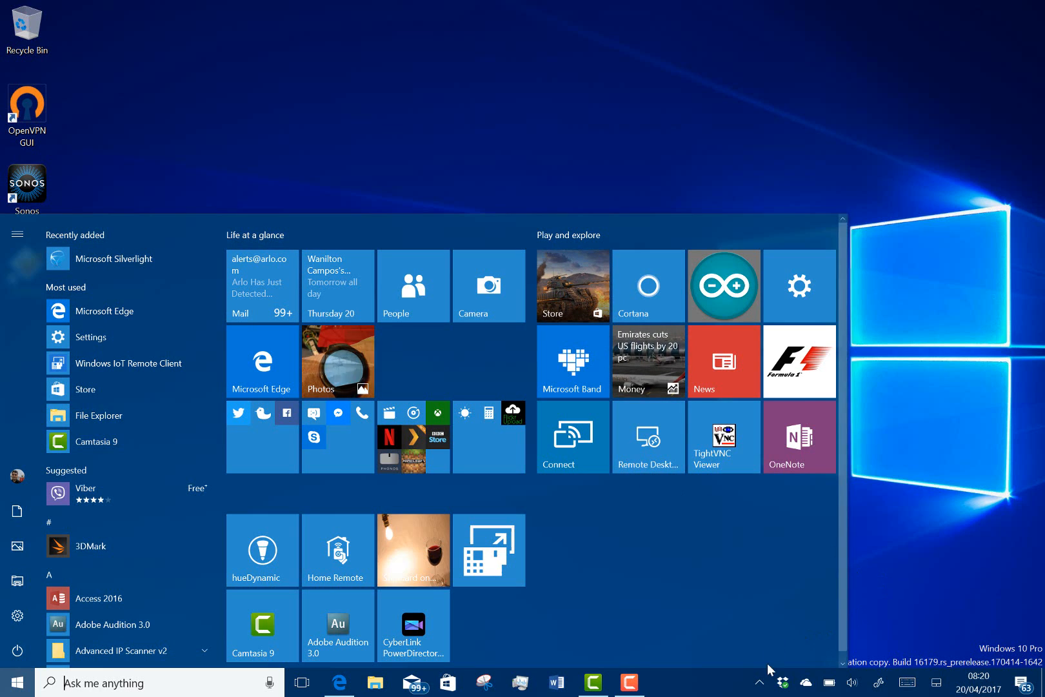
left_click(830, 682)
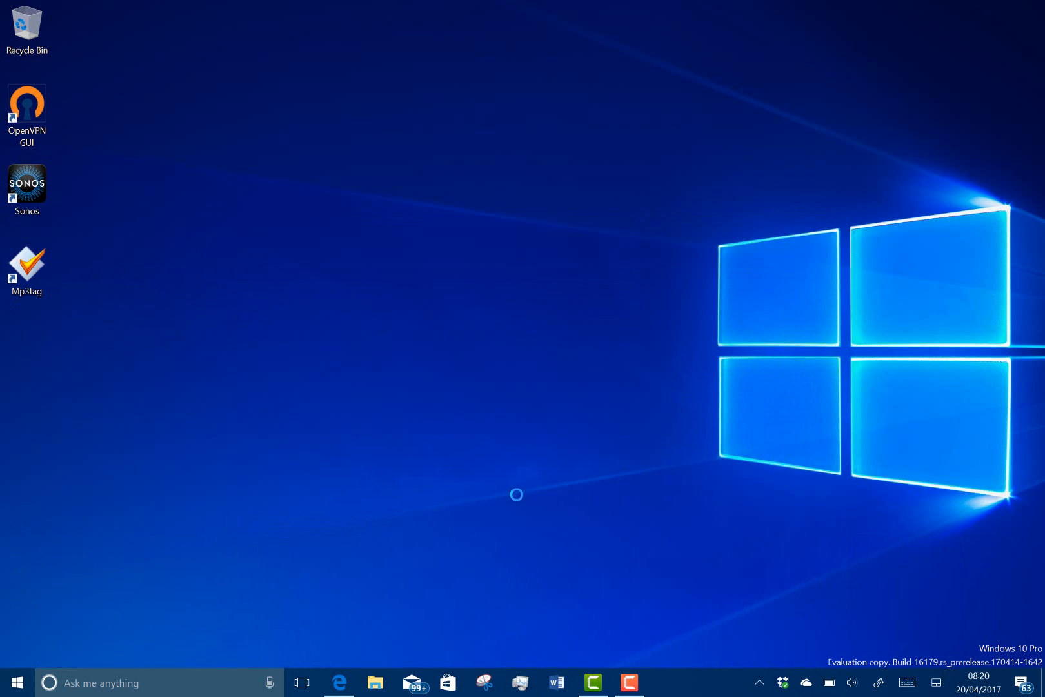
left_click(519, 683)
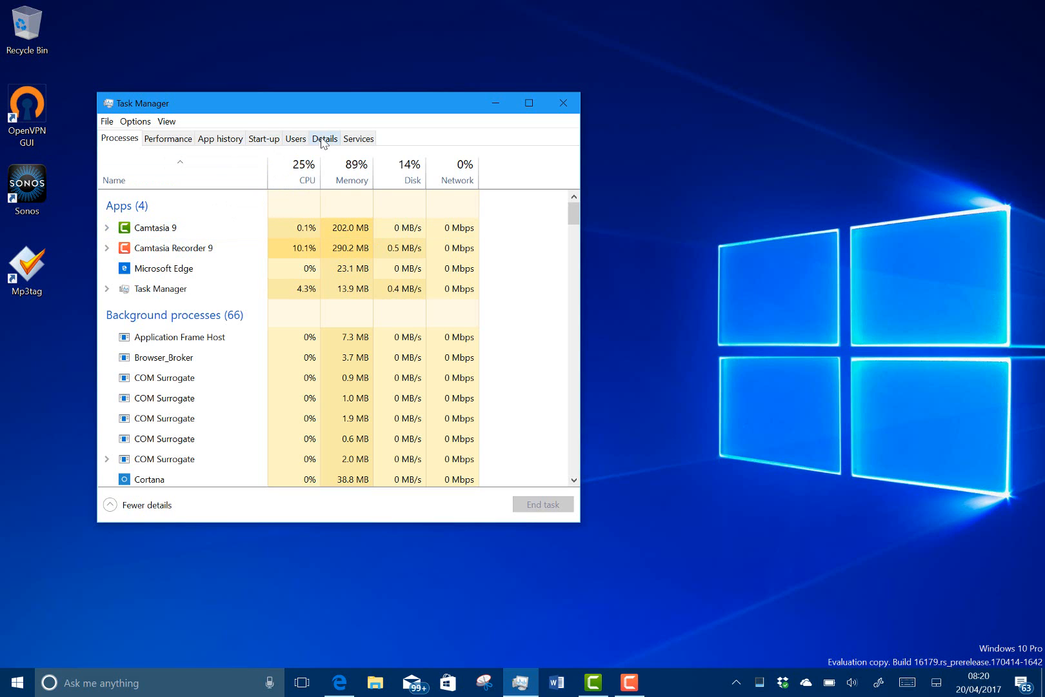
Switch to the Details view and browse the process list with PID, status, user and memory.
left_click(323, 138)
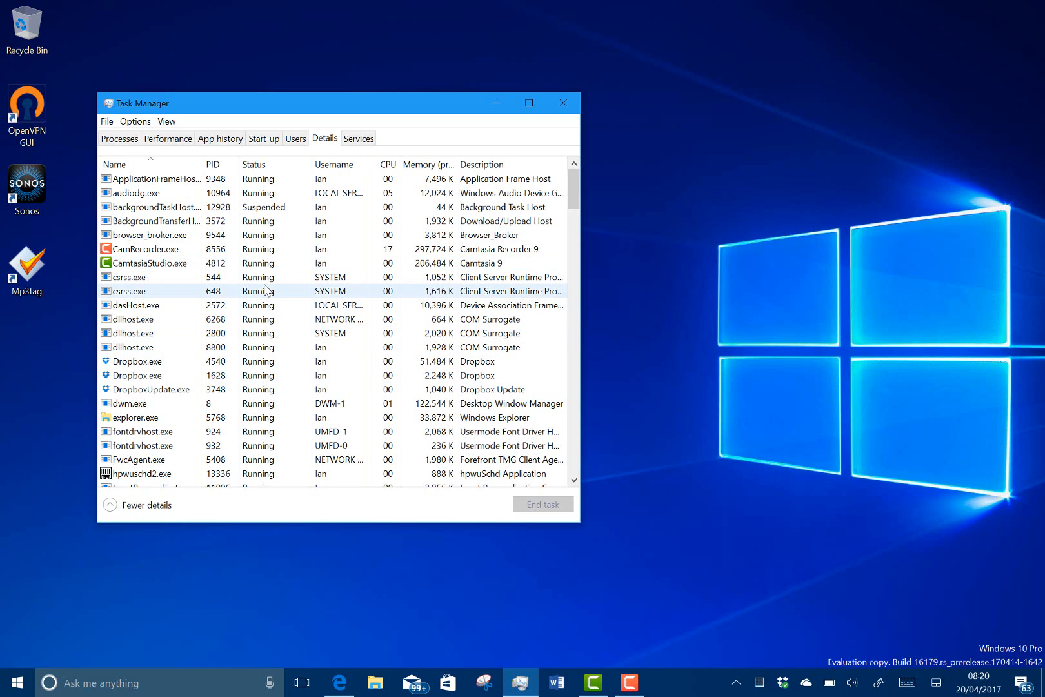
scroll("down", 3)
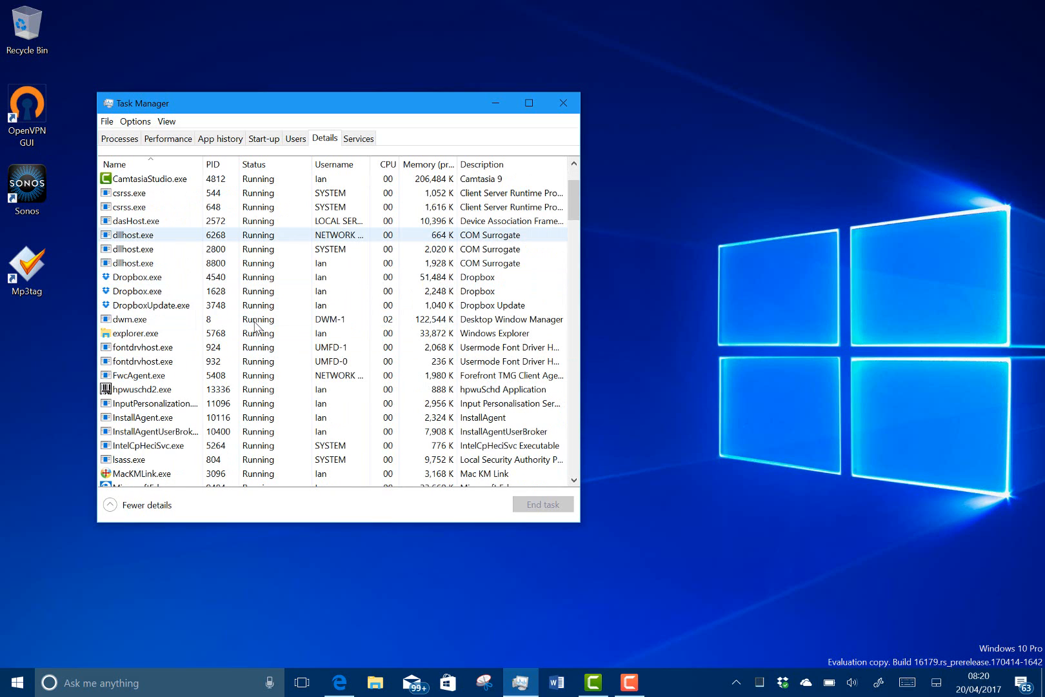
scroll("up", 3)
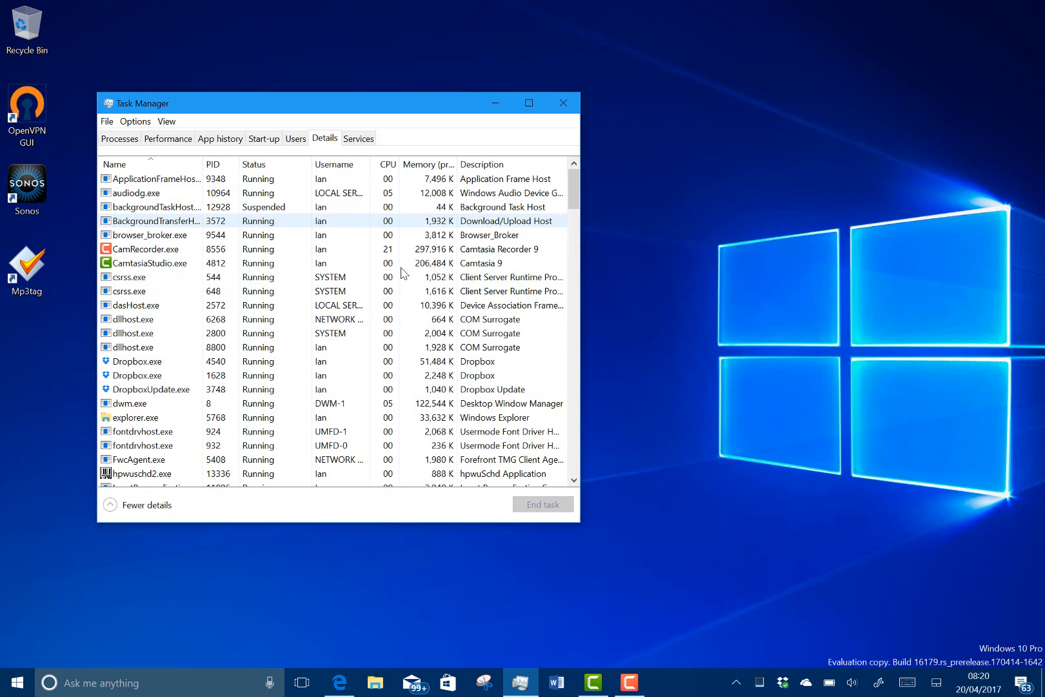
mouse_move(499, 296)
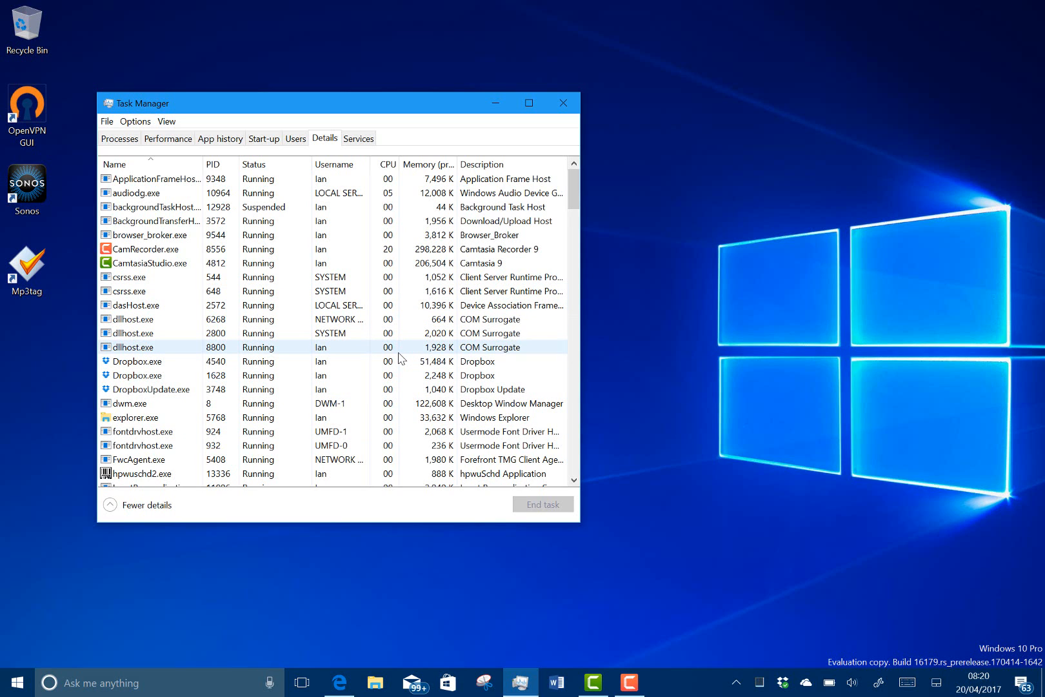
scroll("down", 3)
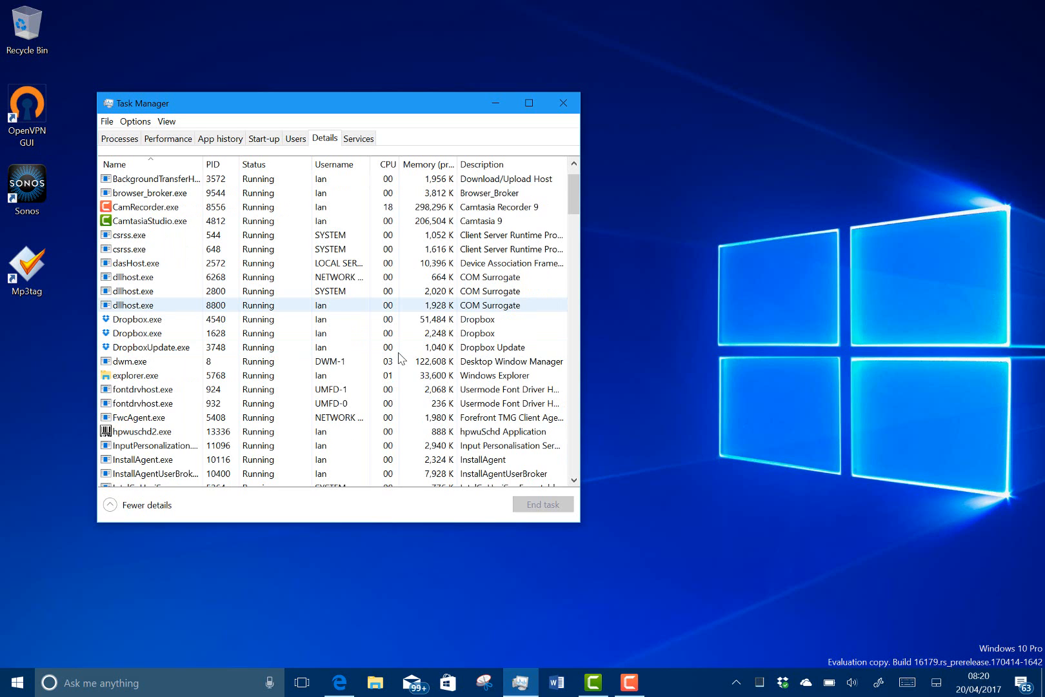
scroll("down", 3)
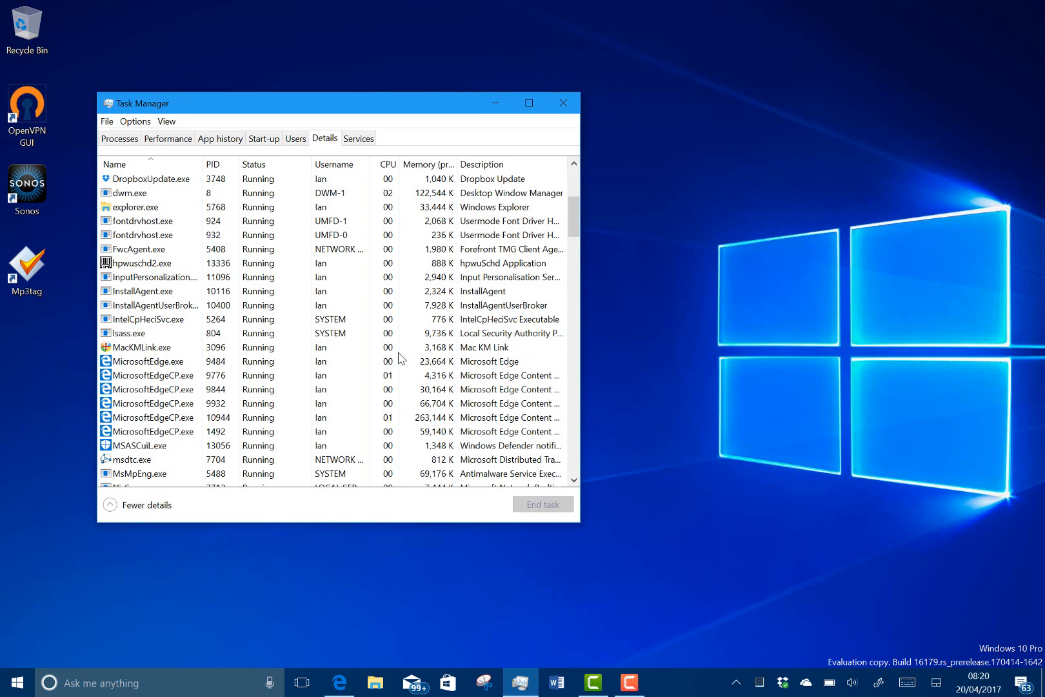
left_click(267, 376)
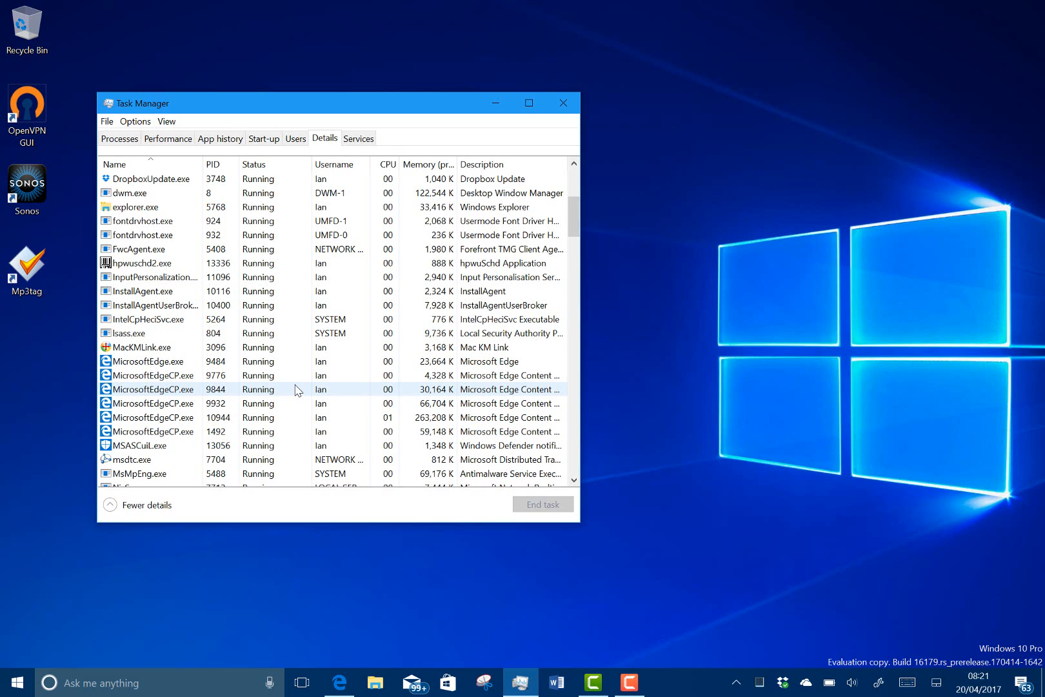
left_click(338, 683)
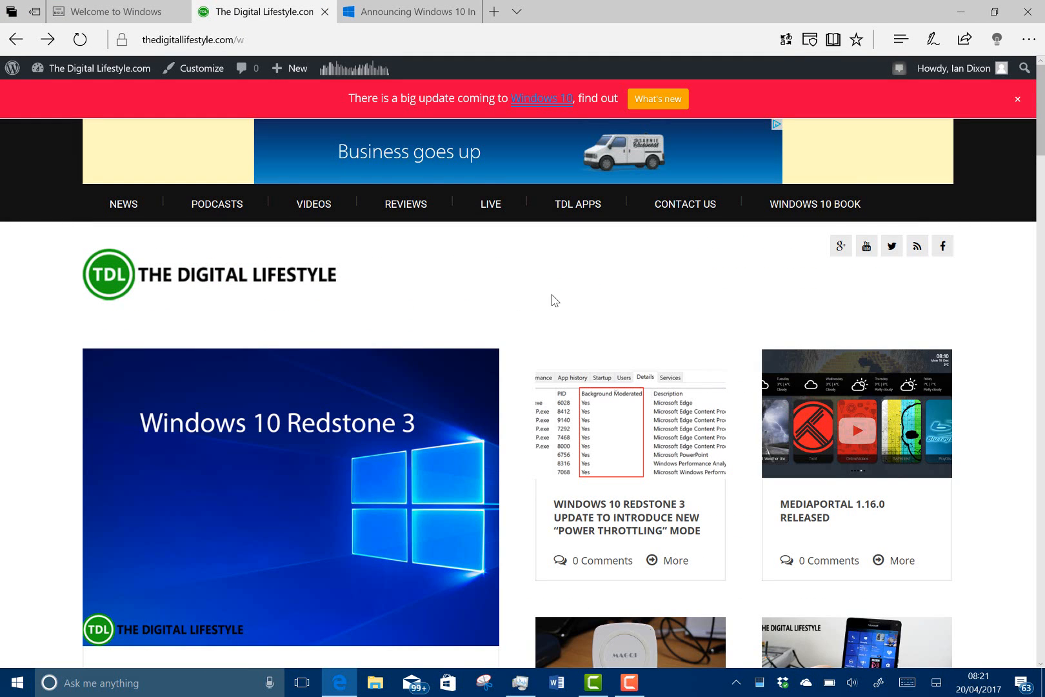
mouse_move(427, 358)
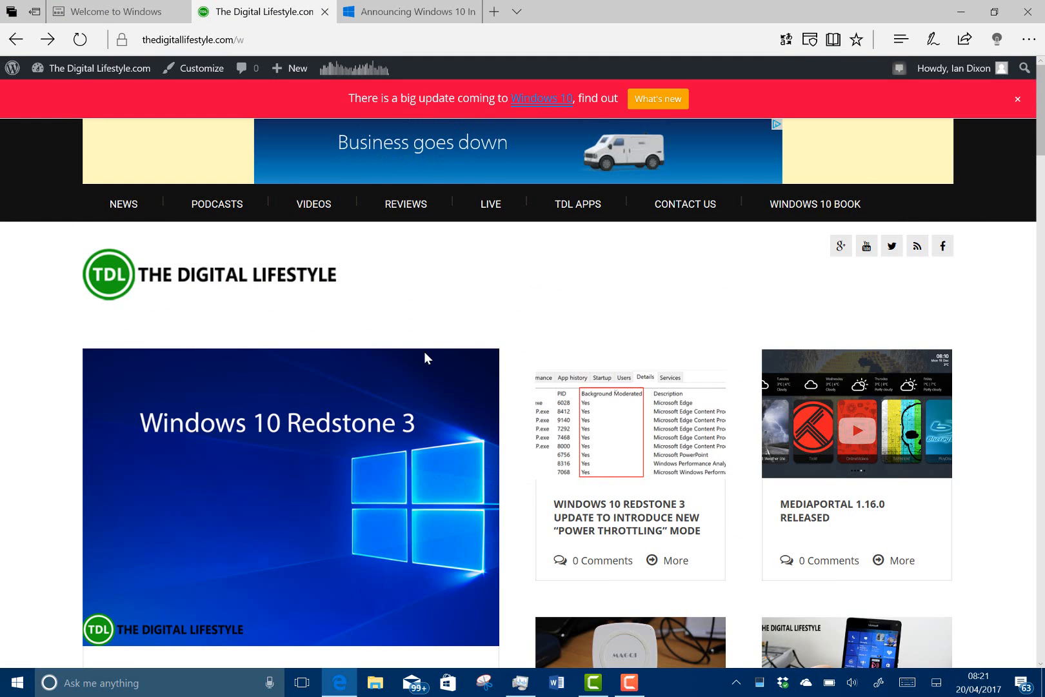
mouse_move(485, 313)
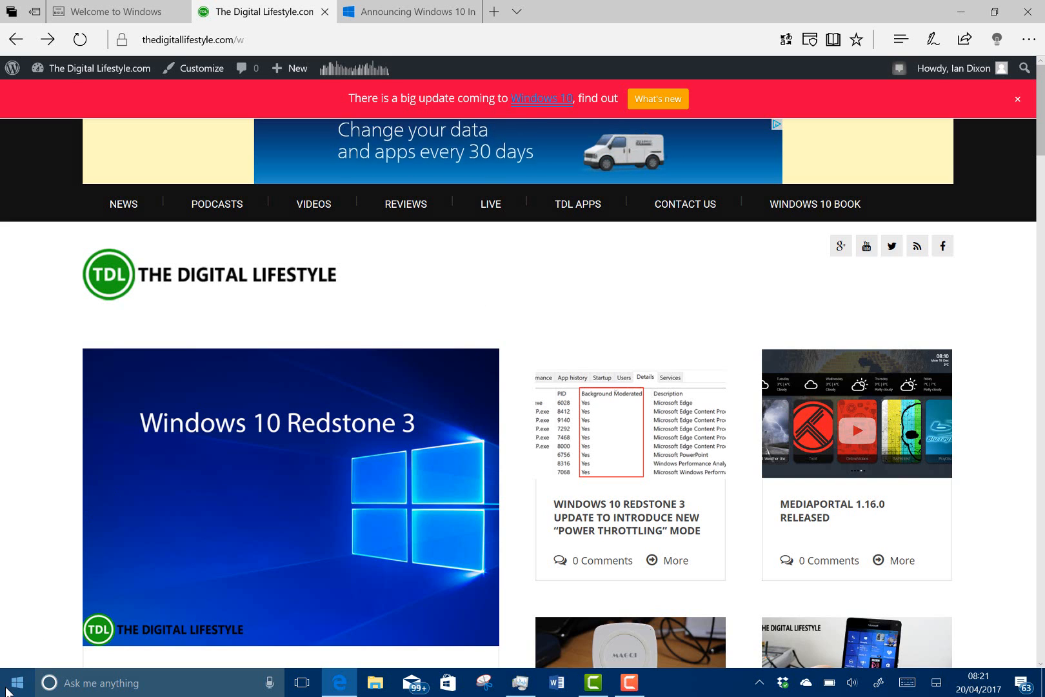
Search the Start menu for 'arduino' to launch the Arduino app.
left_click(15, 683)
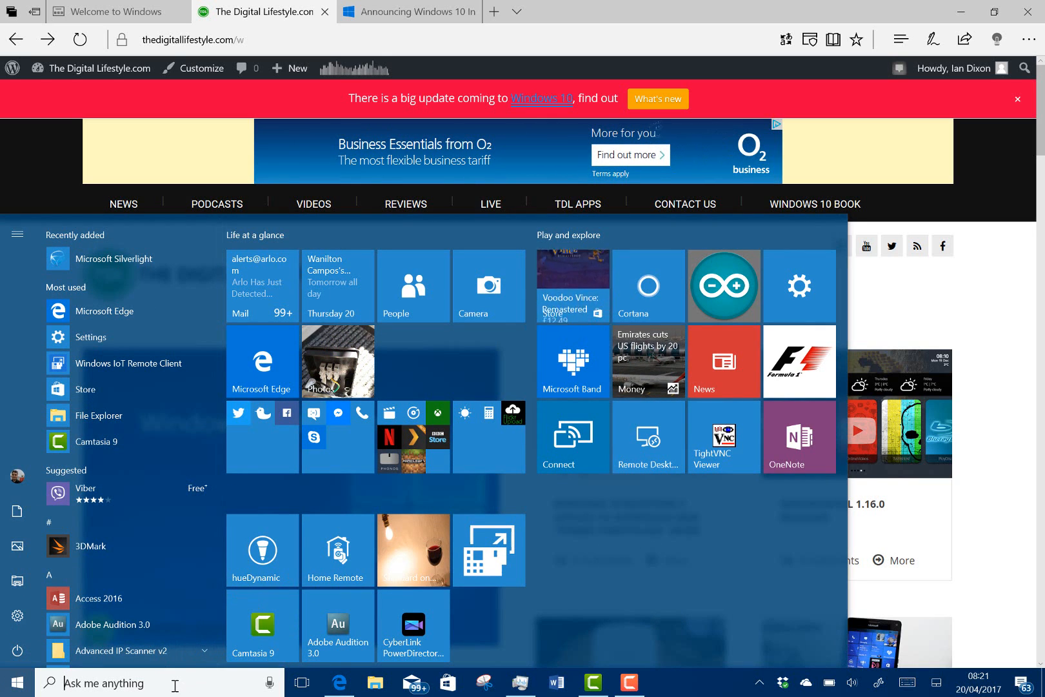
type("arduino")
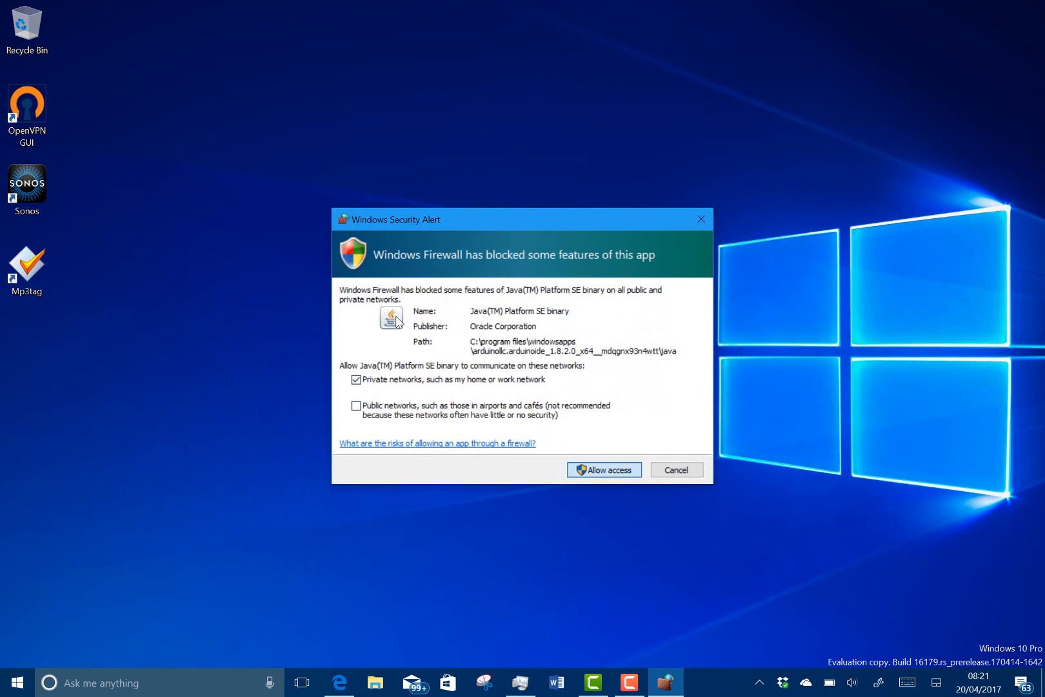
mouse_move(596, 474)
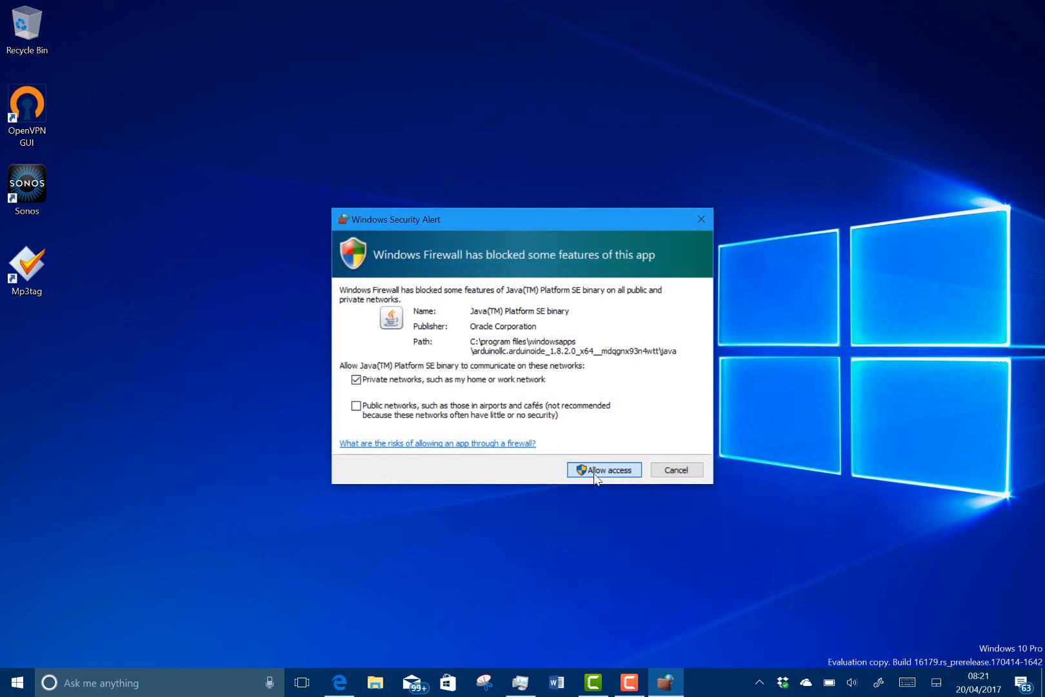
Allow the Java Platform SE binary through the firewall so Arduino IDE loads LEDbeltKit.
left_click(603, 469)
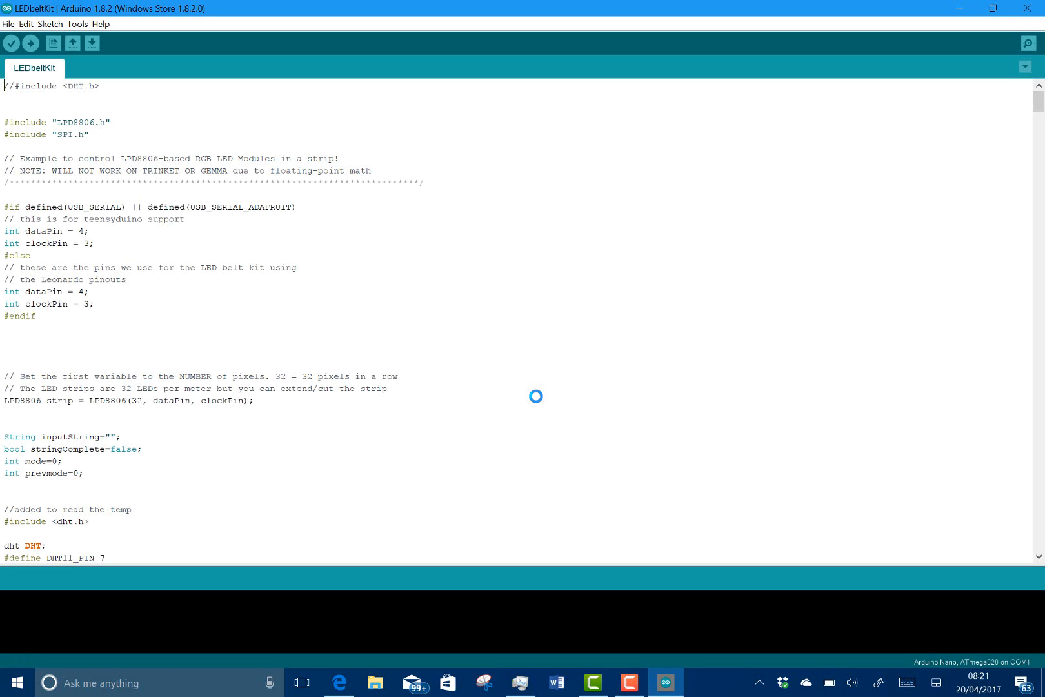
mouse_move(523, 303)
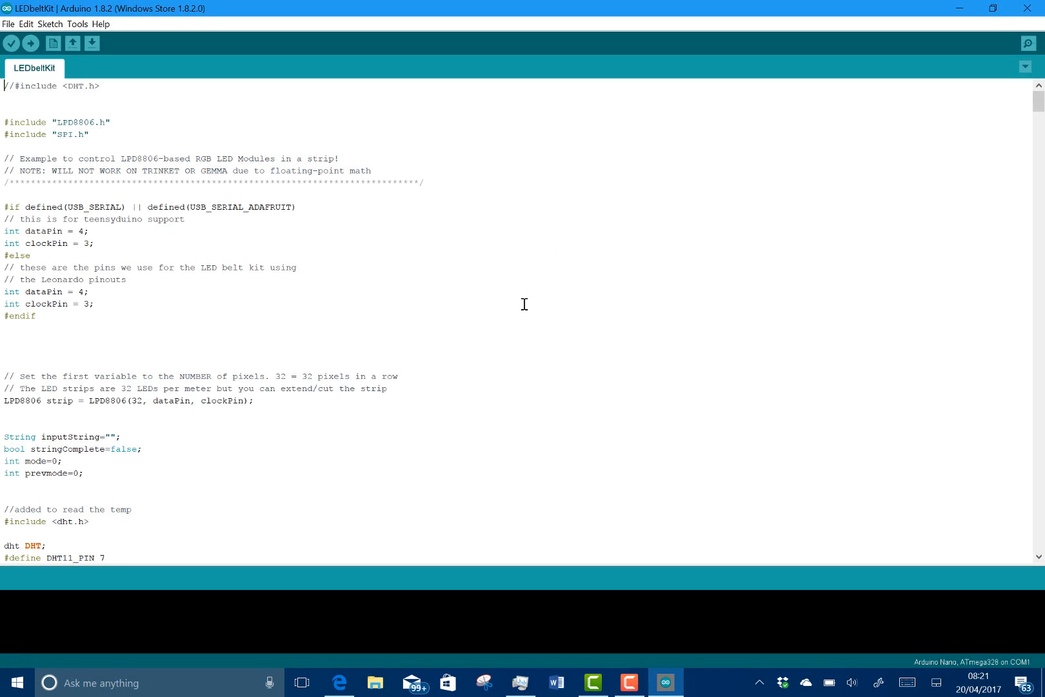
mouse_move(534, 299)
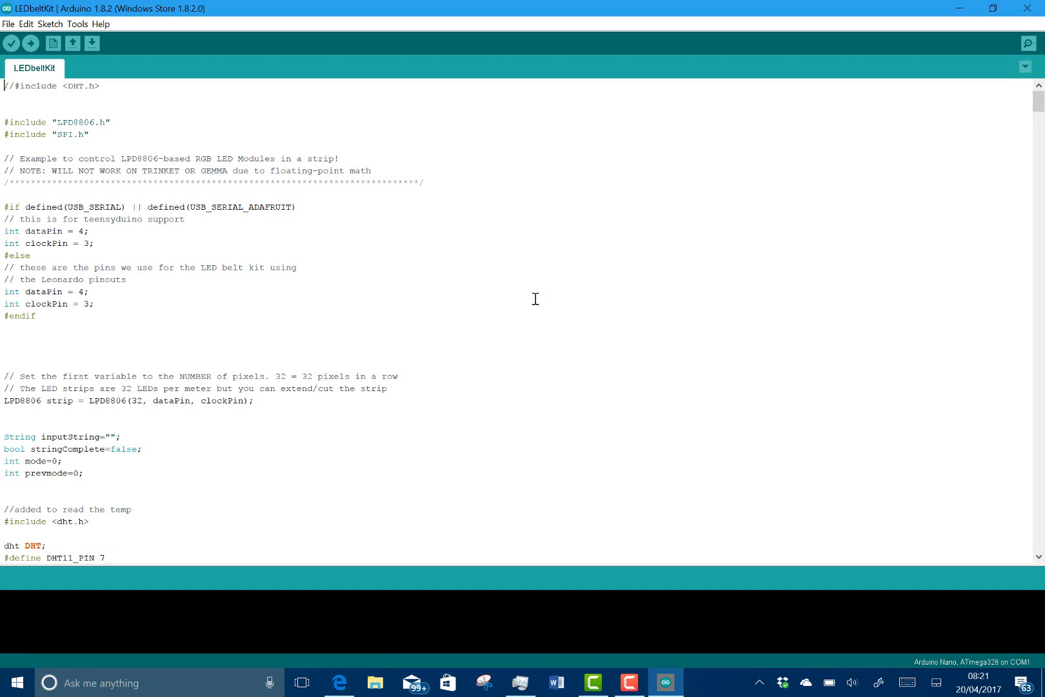
mouse_move(708, 154)
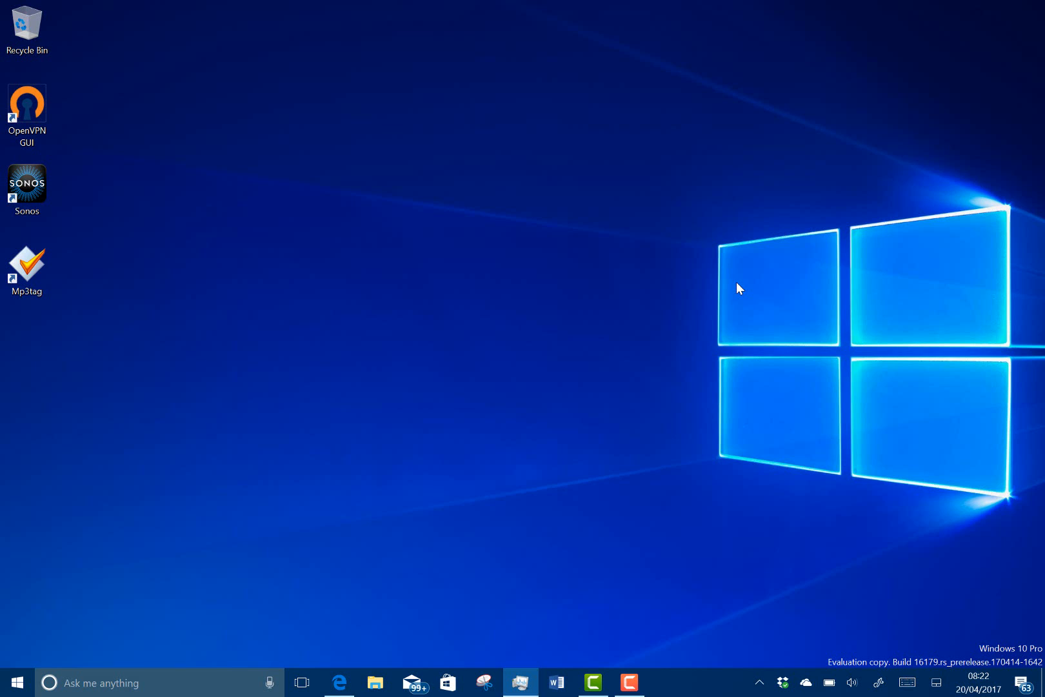
mouse_move(266, 484)
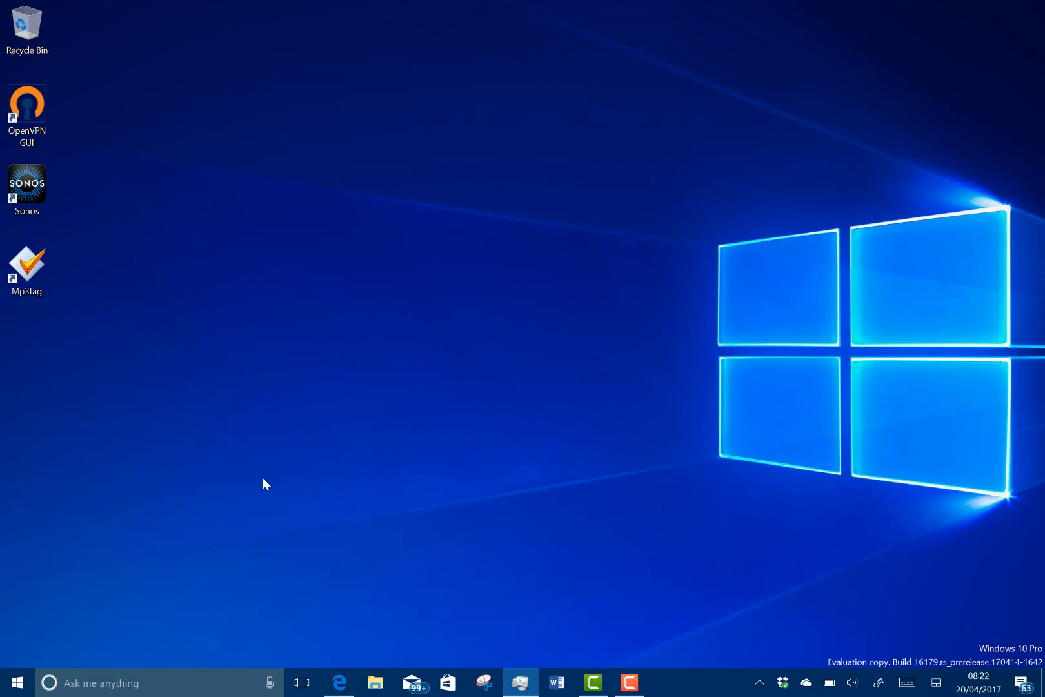
mouse_move(13, 682)
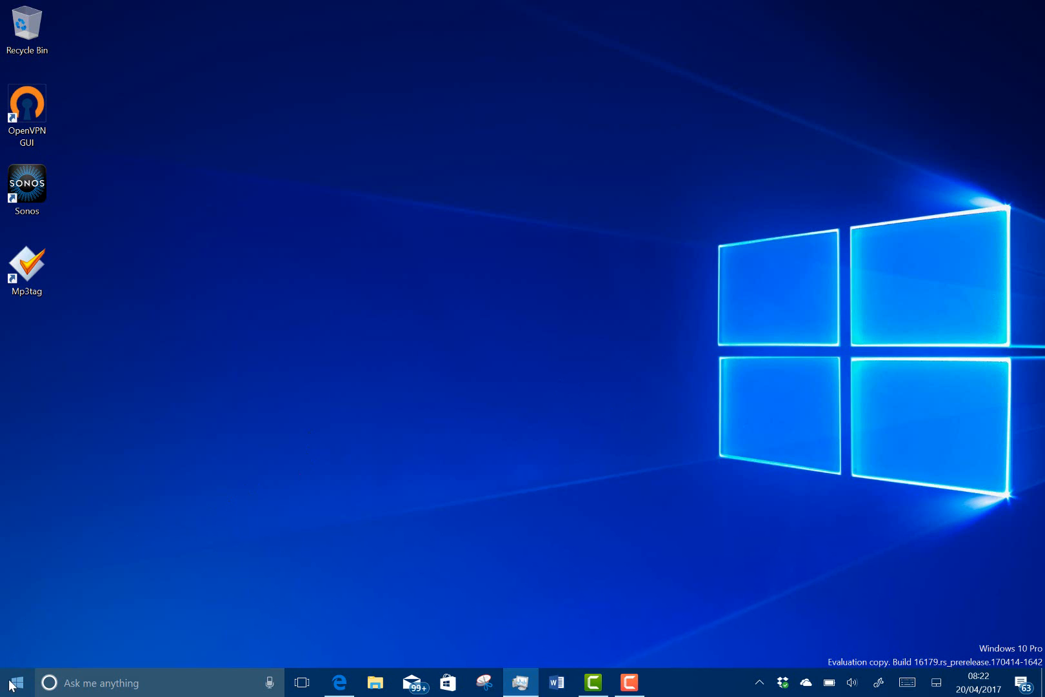
mouse_move(969, 646)
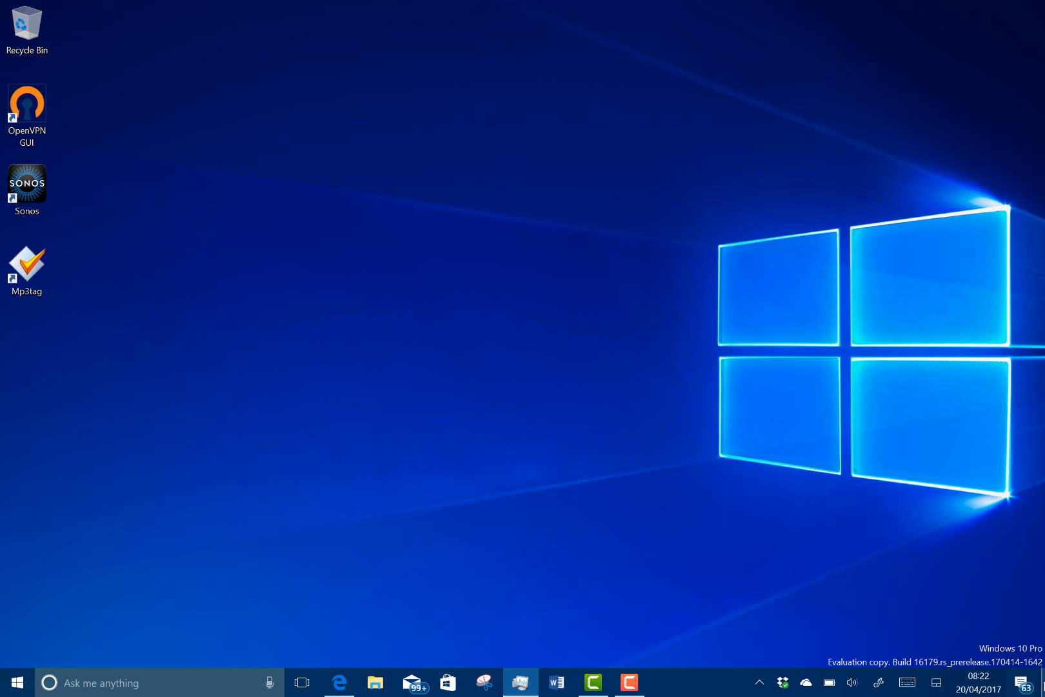
mouse_move(419, 608)
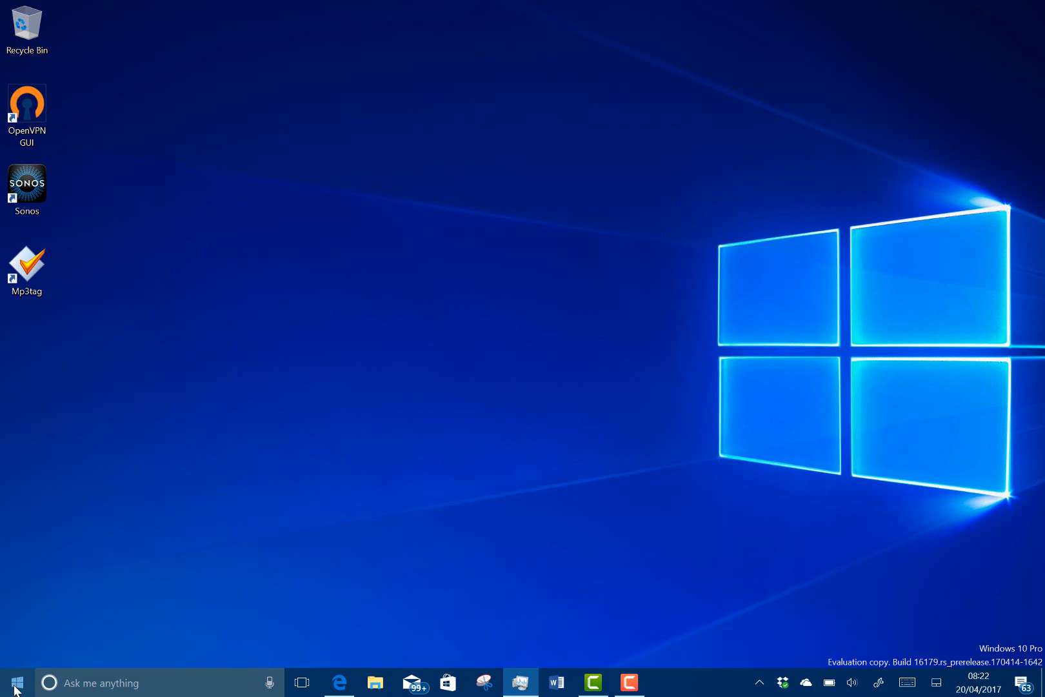
left_click(14, 682)
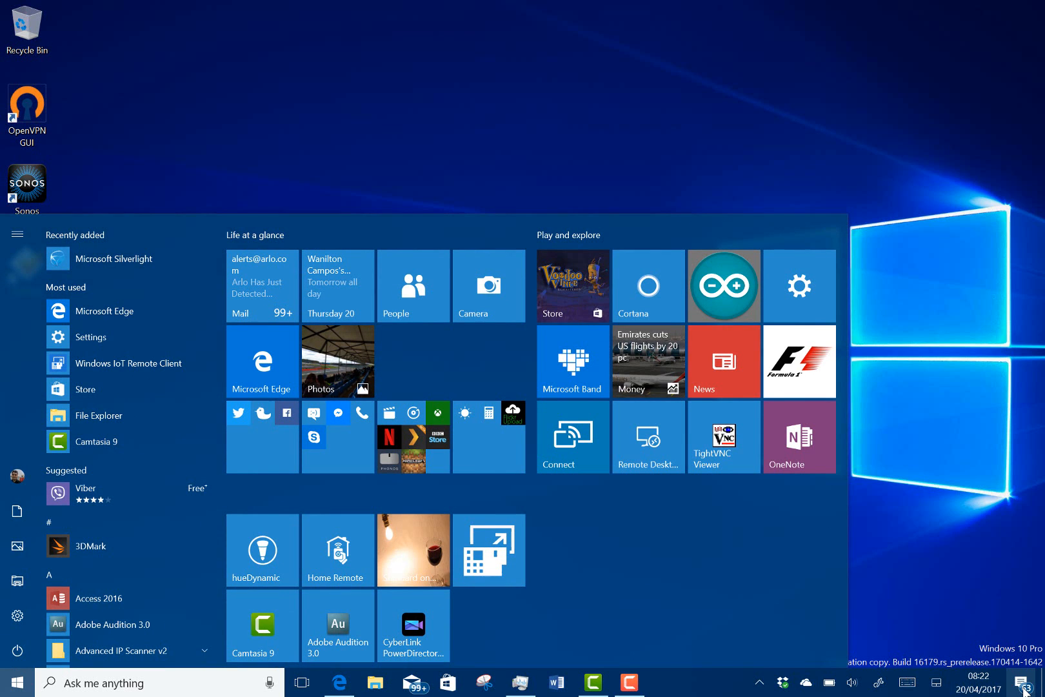
right_click(1027, 682)
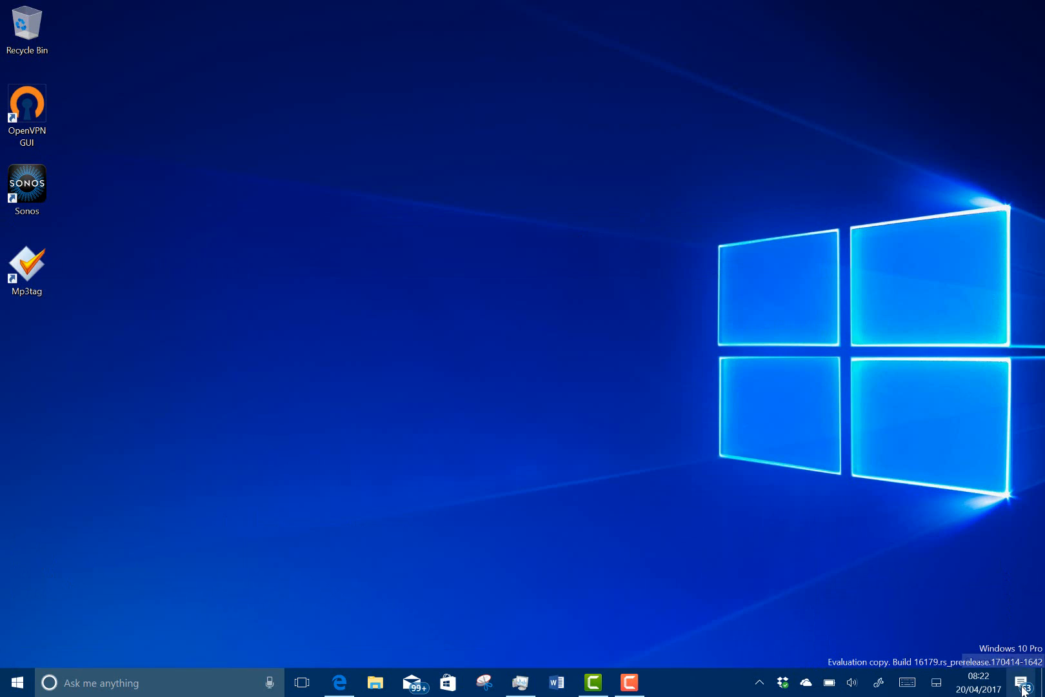
mouse_move(869, 592)
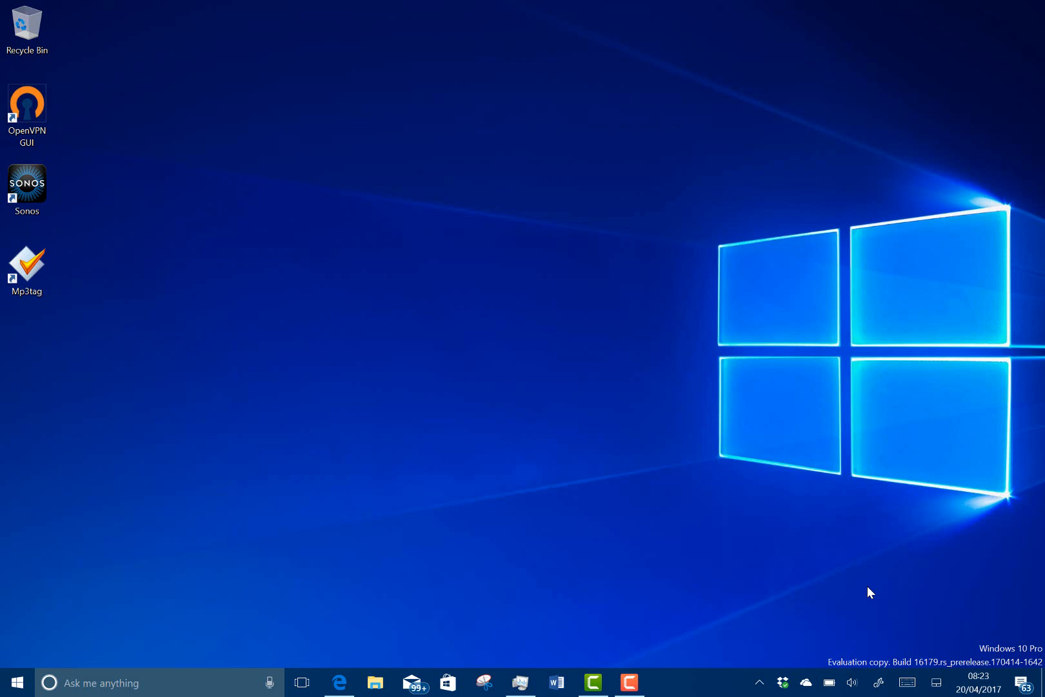
left_click(757, 682)
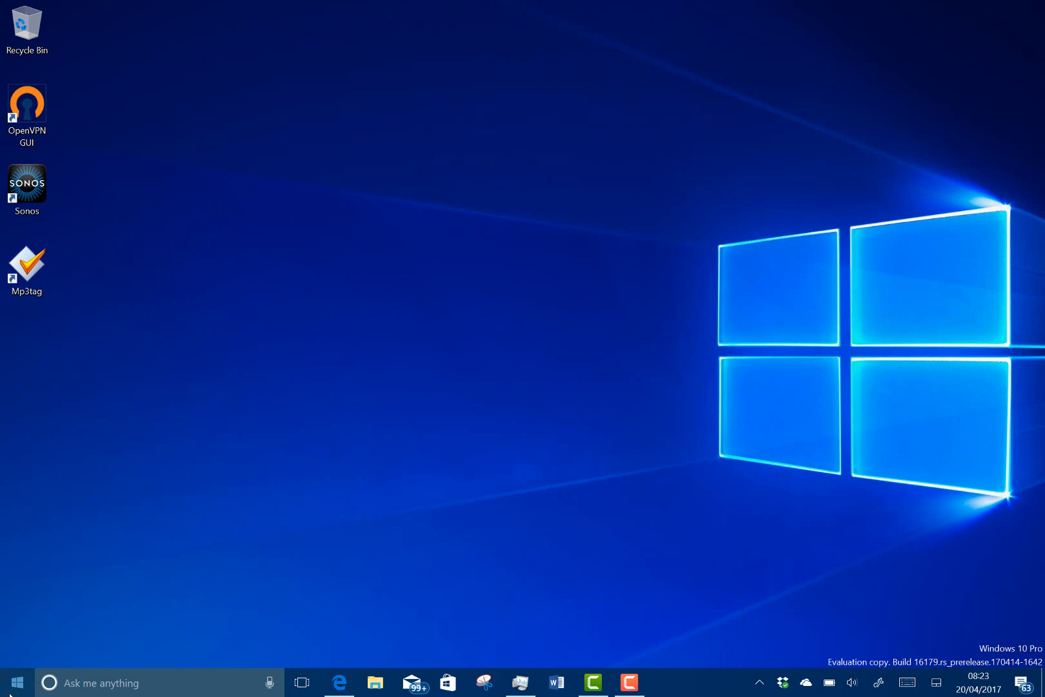
Go to Update & security in Settings and start checking for Windows updates.
left_click(15, 682)
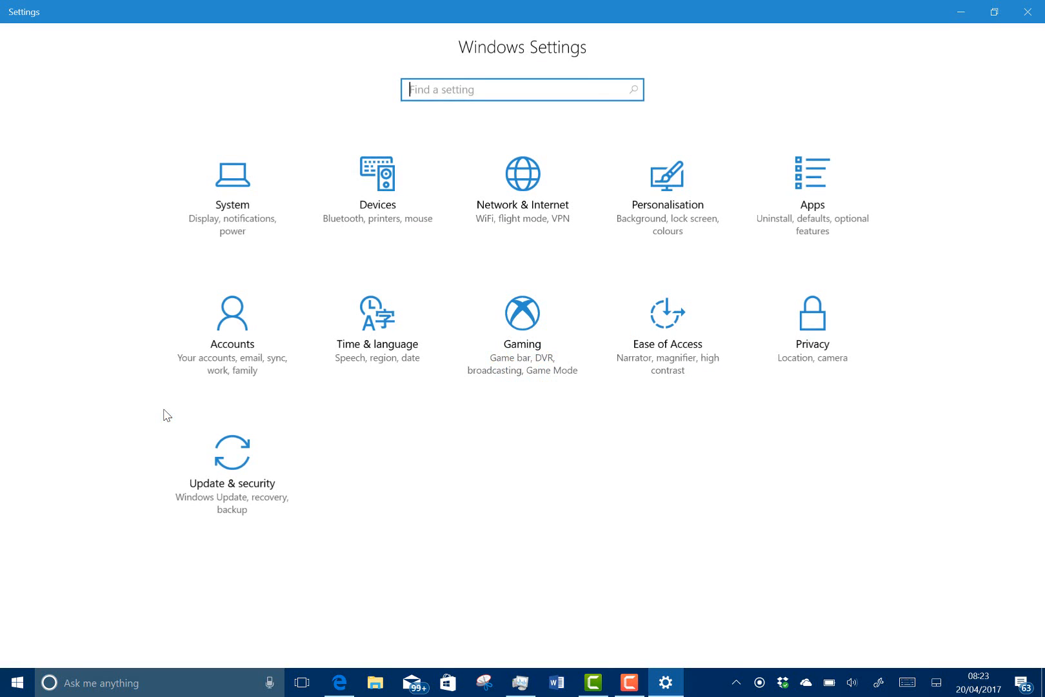
mouse_move(252, 465)
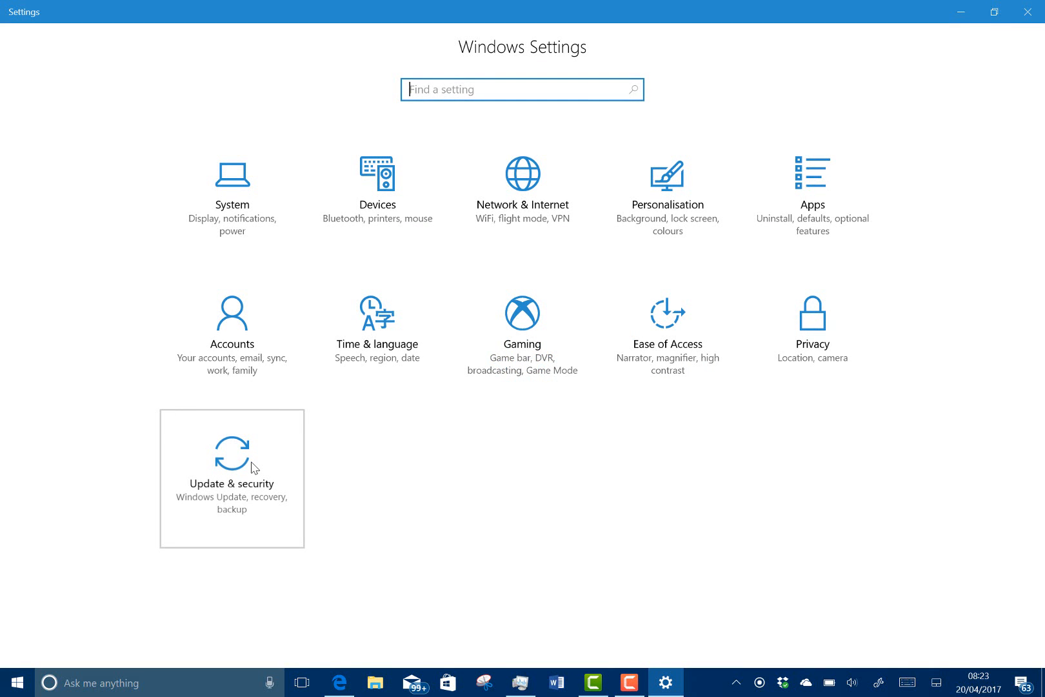
left_click(232, 460)
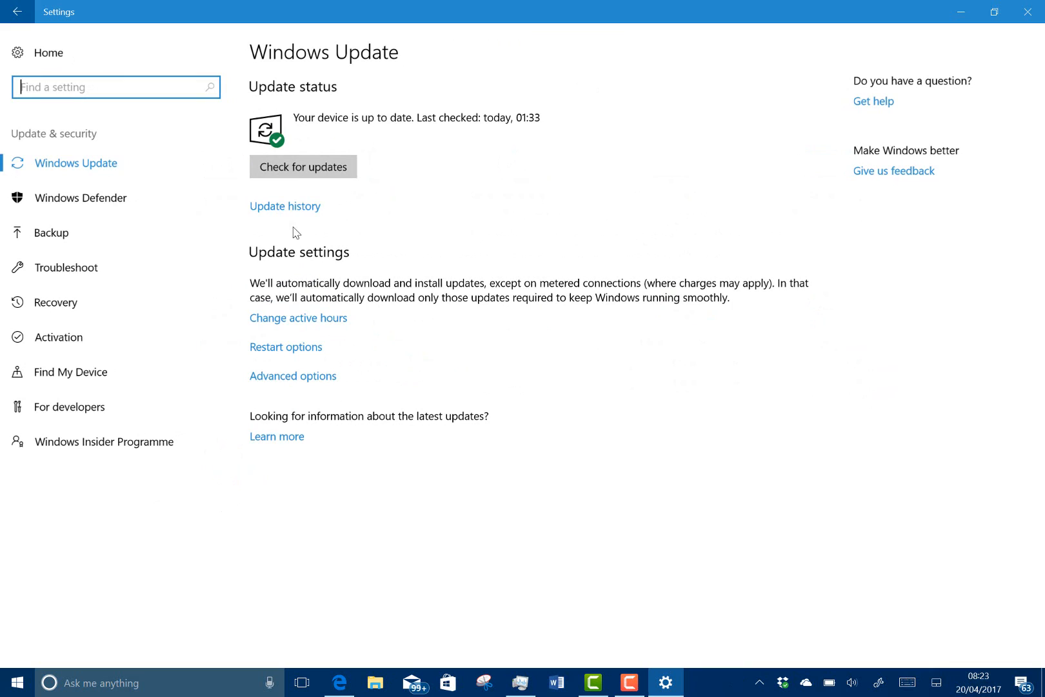
left_click(303, 166)
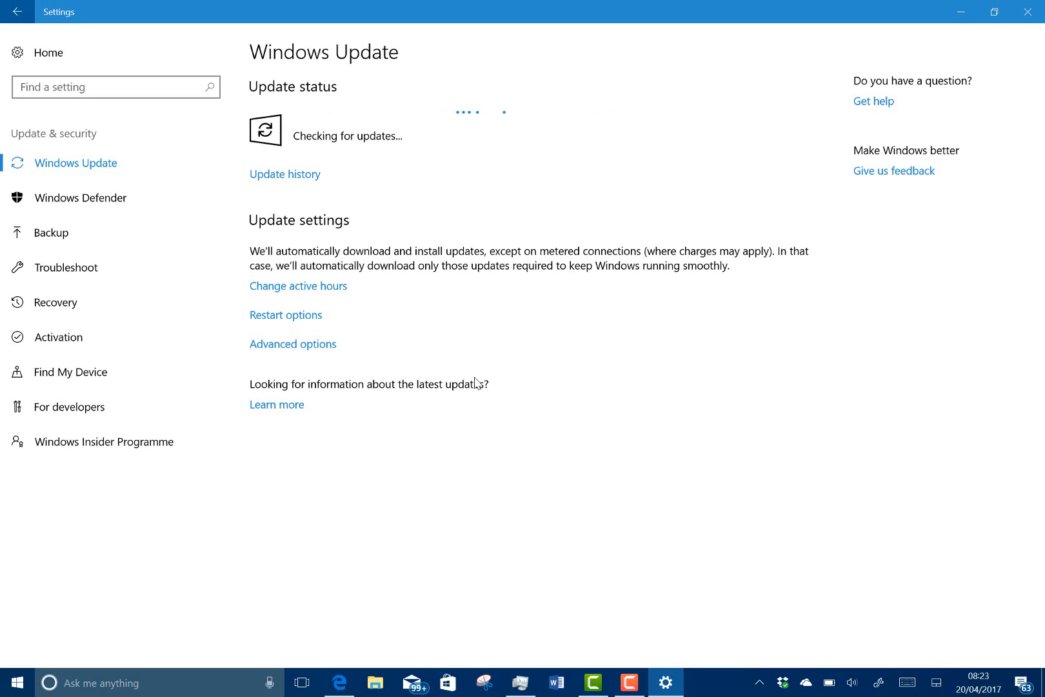
mouse_move(648, 44)
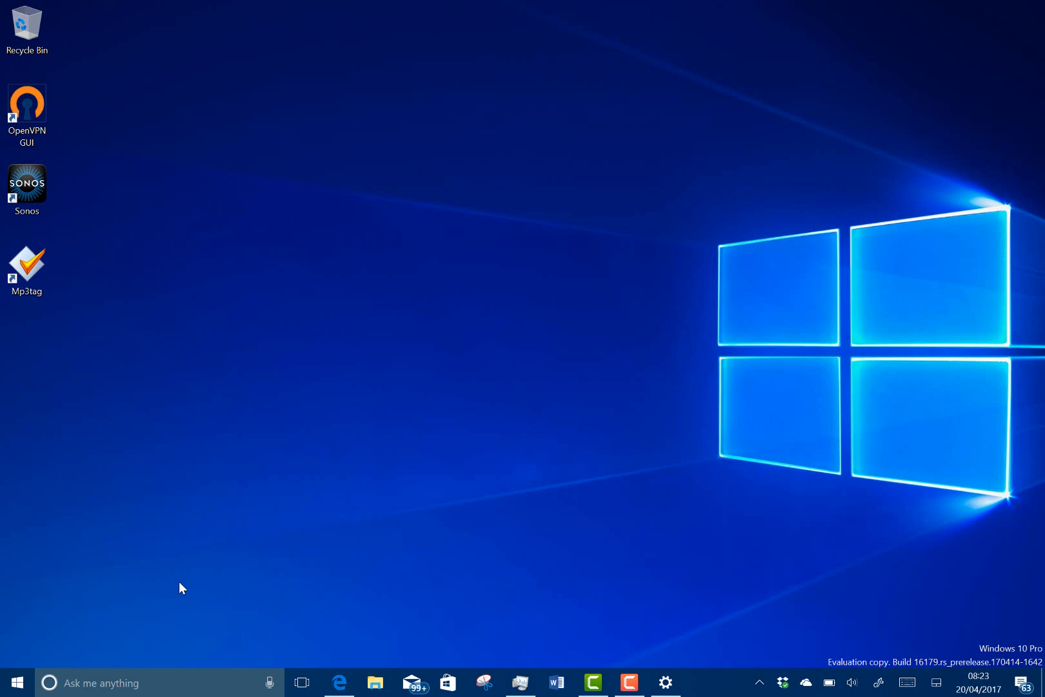
mouse_move(152, 568)
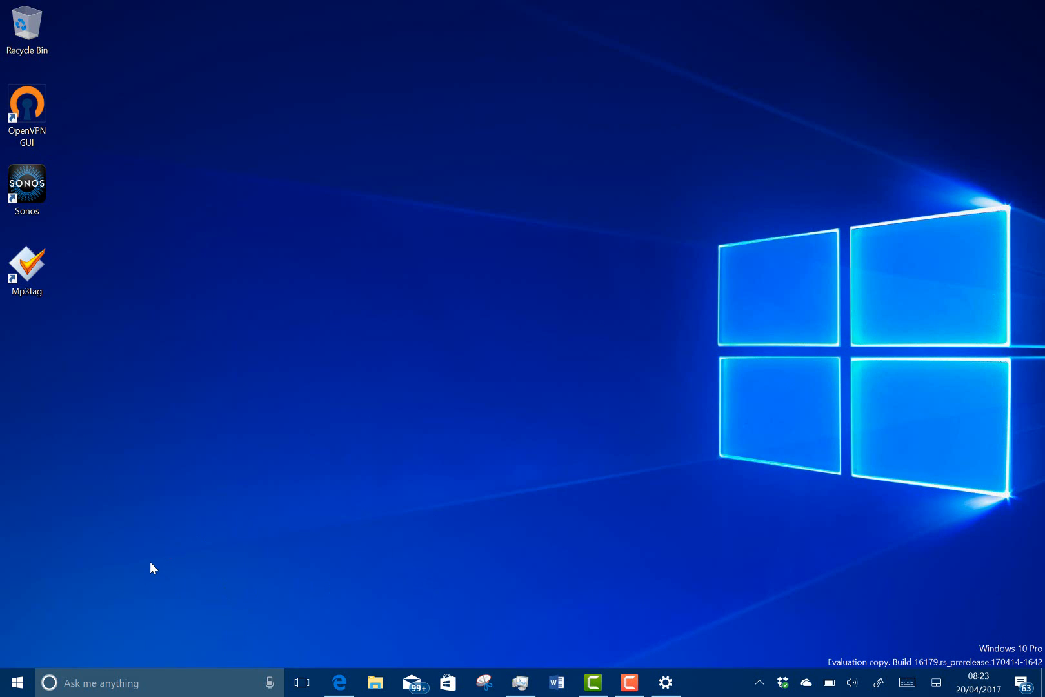